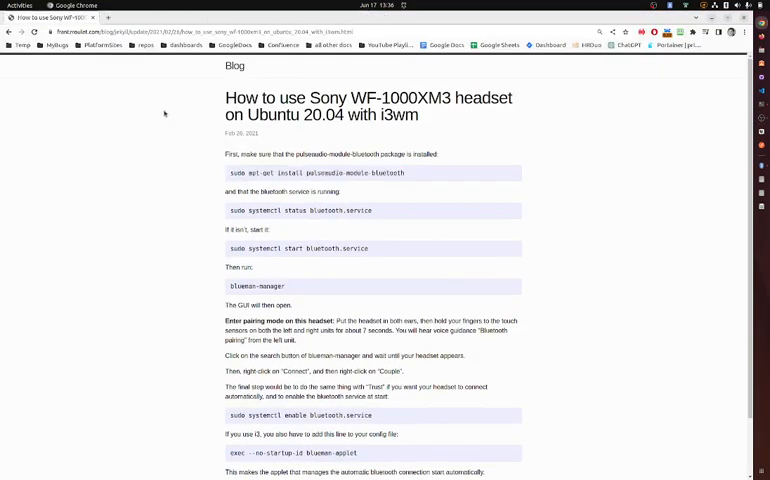
pyautogui.moveTo(412, 172)
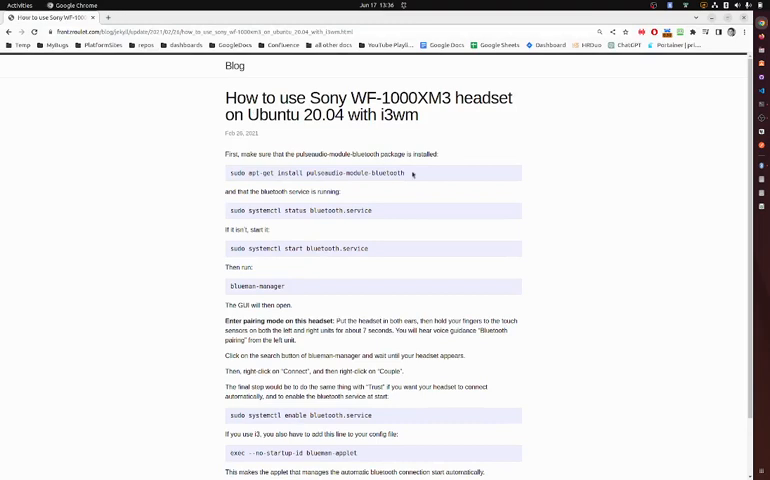
pyautogui.moveTo(238, 208)
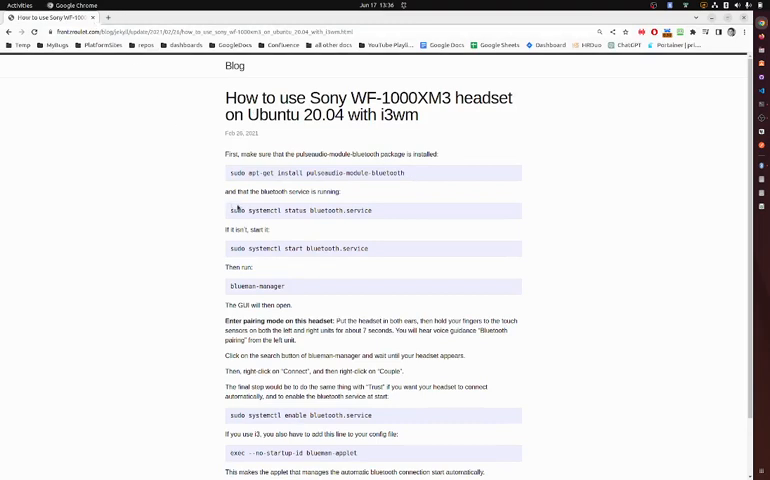
# Launch Ubuntu Software after running the pulseaudio Bluetooth module install and bluetooth.service commands
pyautogui.doubleClick(256, 286)
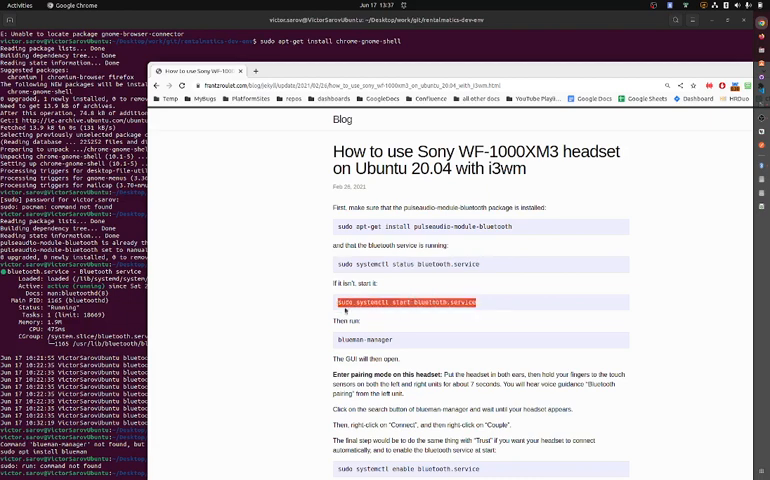
pyautogui.moveTo(438, 316)
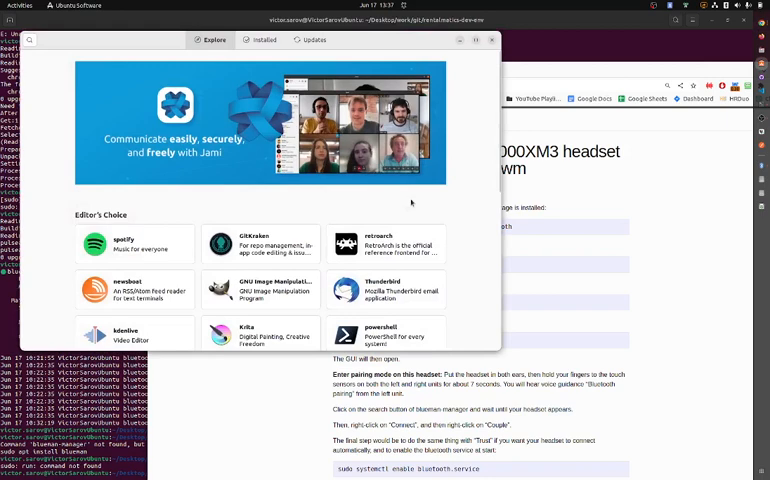
# Search 'blue', confirm Blueman Bluetooth Manager is installed, and close the store
pyautogui.write('bluetooth')
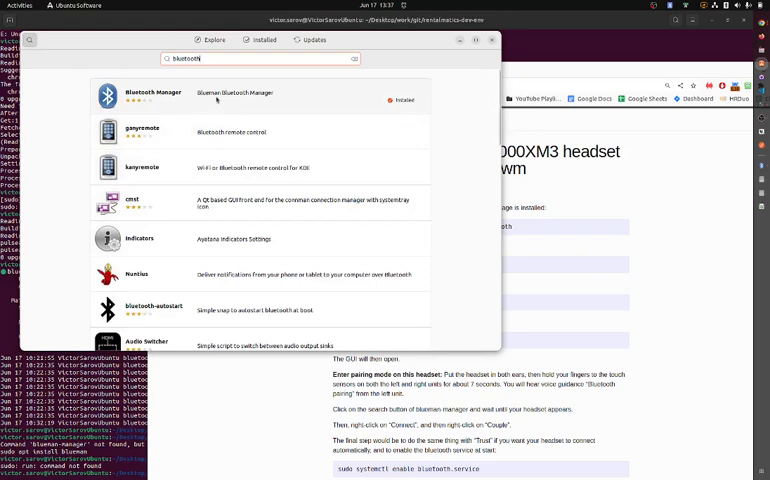
pyautogui.click(152, 96)
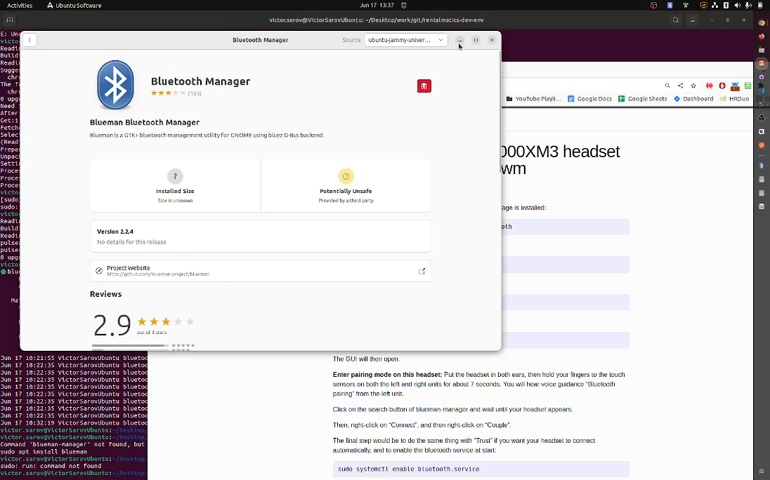
pyautogui.click(492, 40)
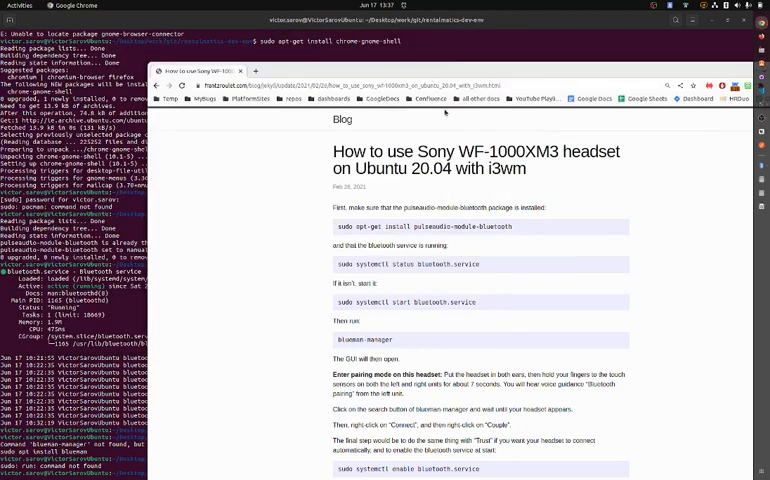